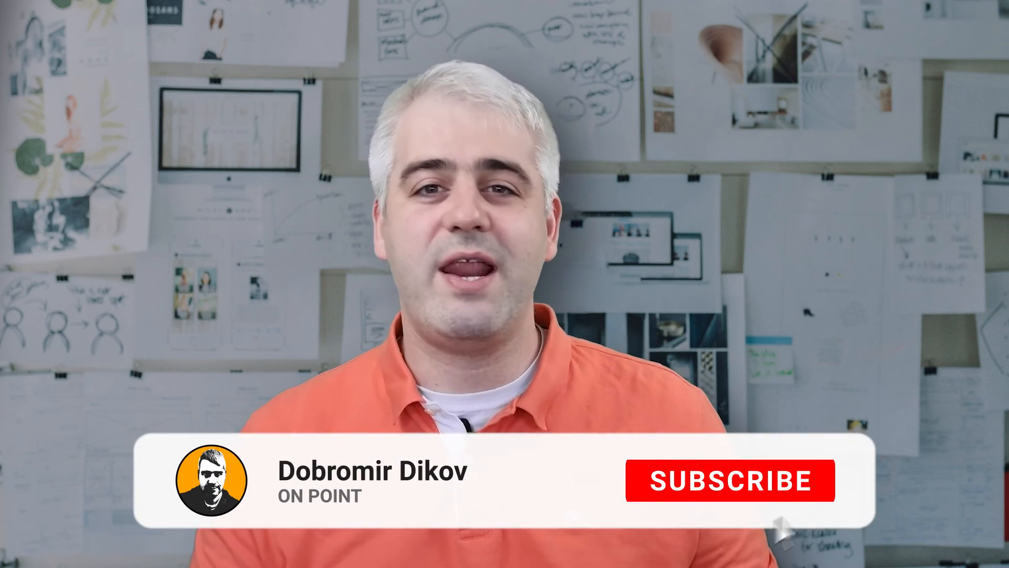
pyautogui.click(735, 482)
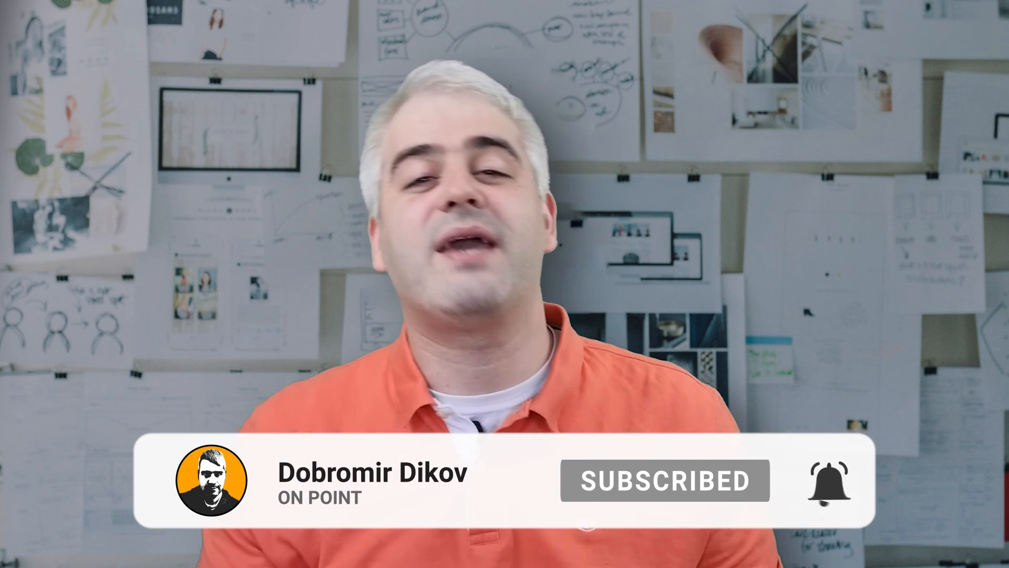